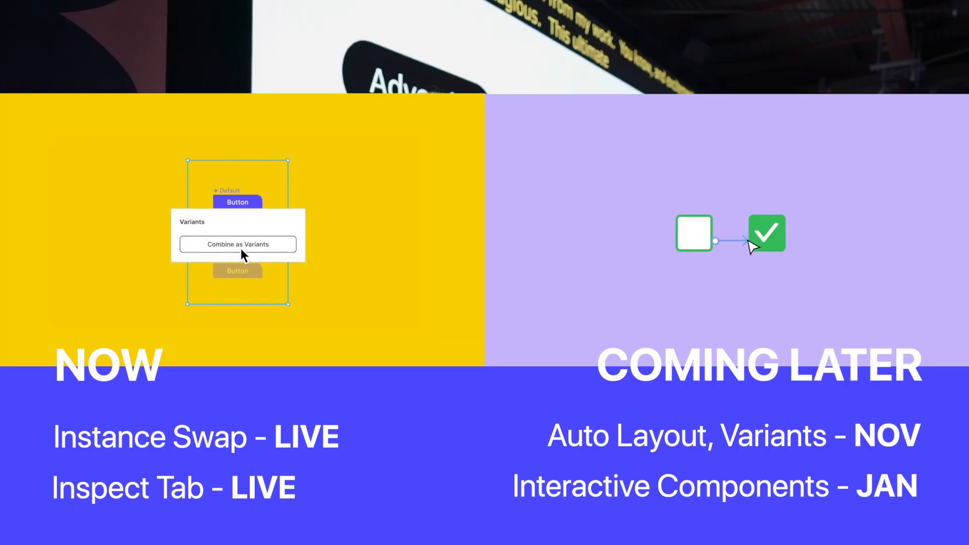
{"action": "left_click", "coordinate": [238, 245]}
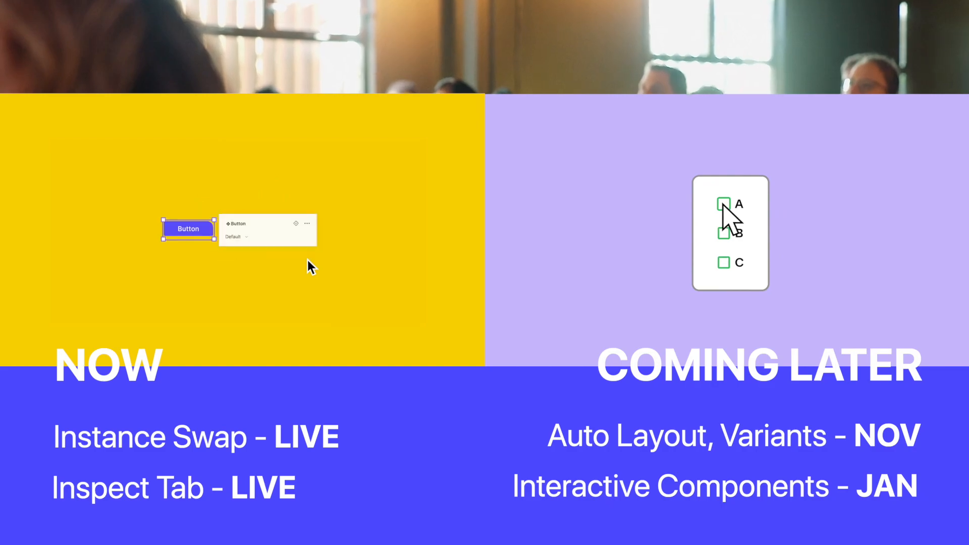
{"action": "left_click", "coordinate": [237, 236]}
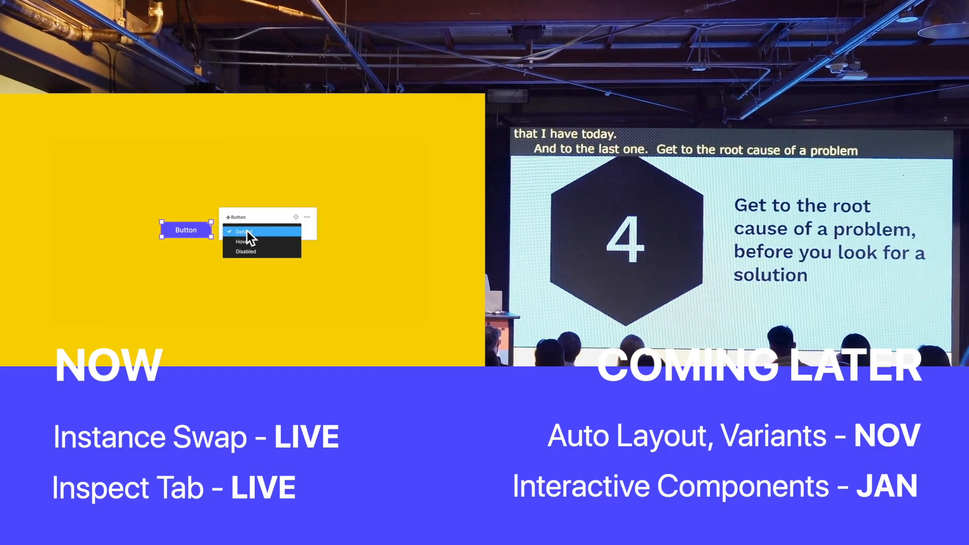